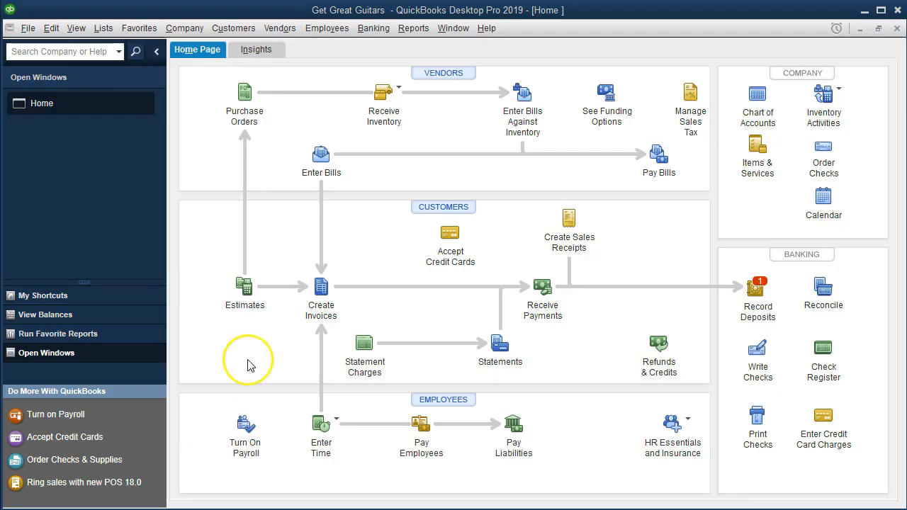
{"action": "mouse_move", "coordinate": [77, 188]}
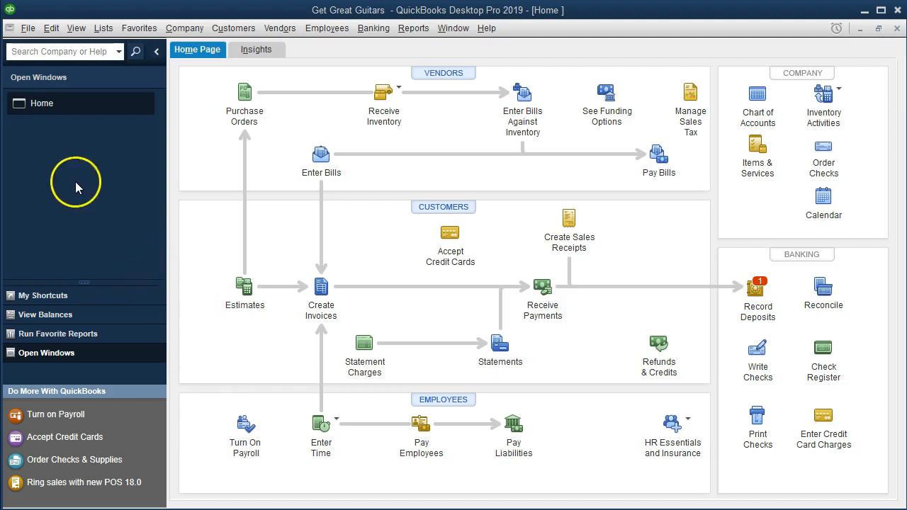
{"action": "mouse_move", "coordinate": [78, 134]}
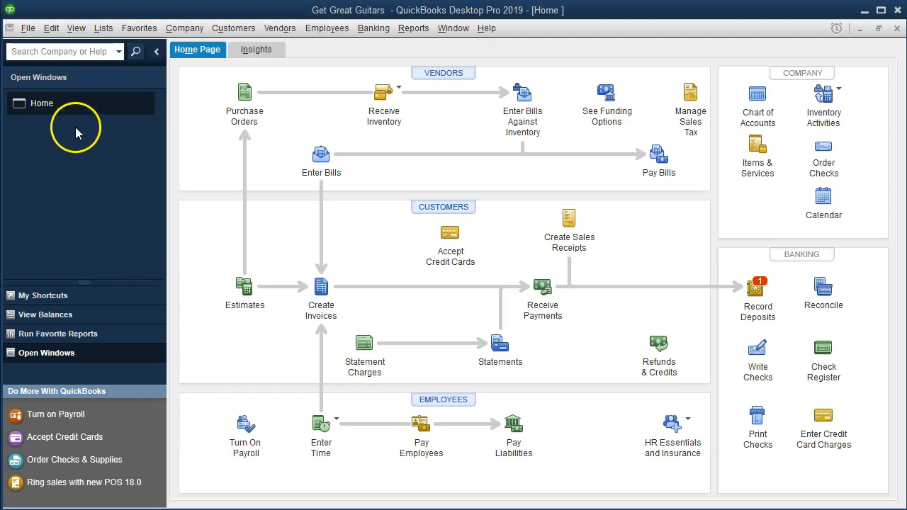
Open the standard Balance Sheet report for Get Great Guitars, dated December 31, 2019.
{"action": "left_click", "coordinate": [76, 28]}
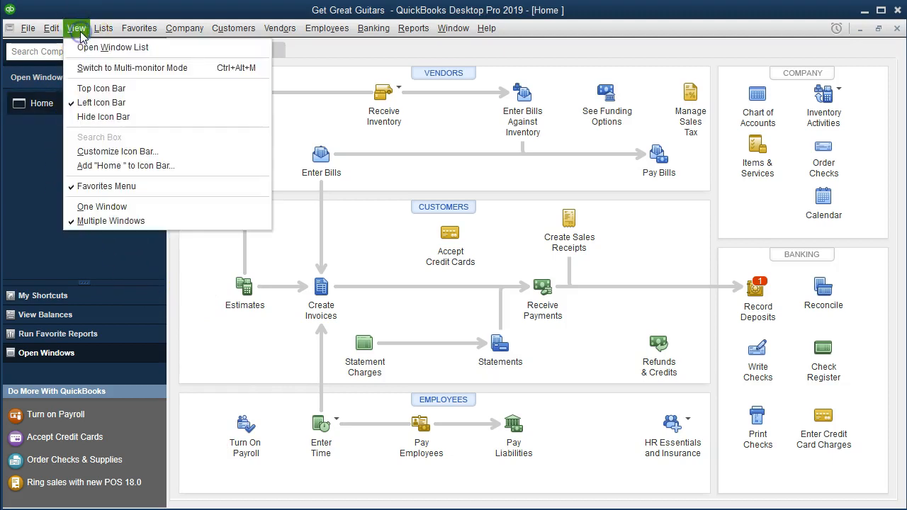
{"action": "mouse_move", "coordinate": [167, 48]}
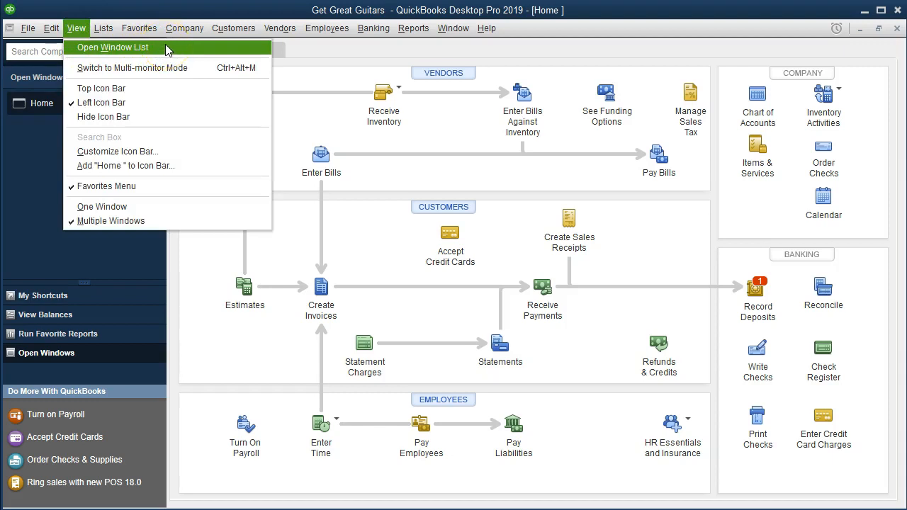
{"action": "left_click", "coordinate": [111, 48]}
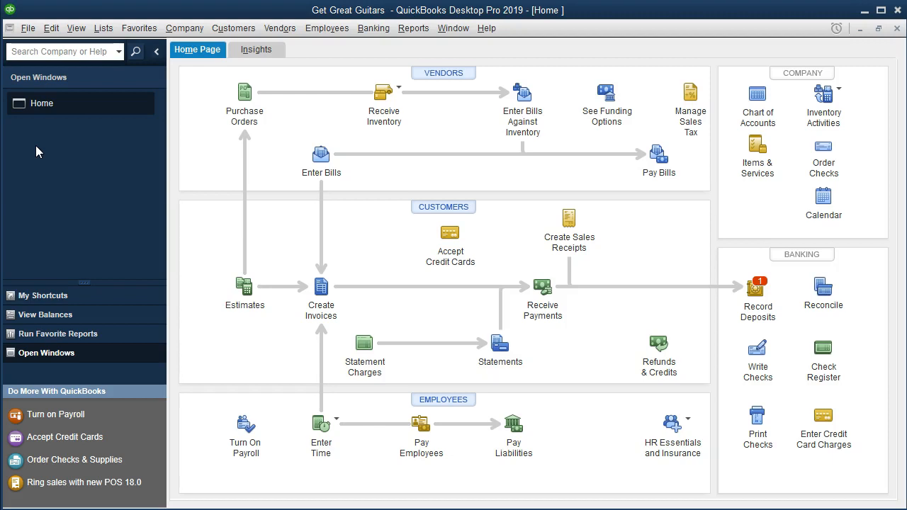
{"action": "mouse_move", "coordinate": [413, 28]}
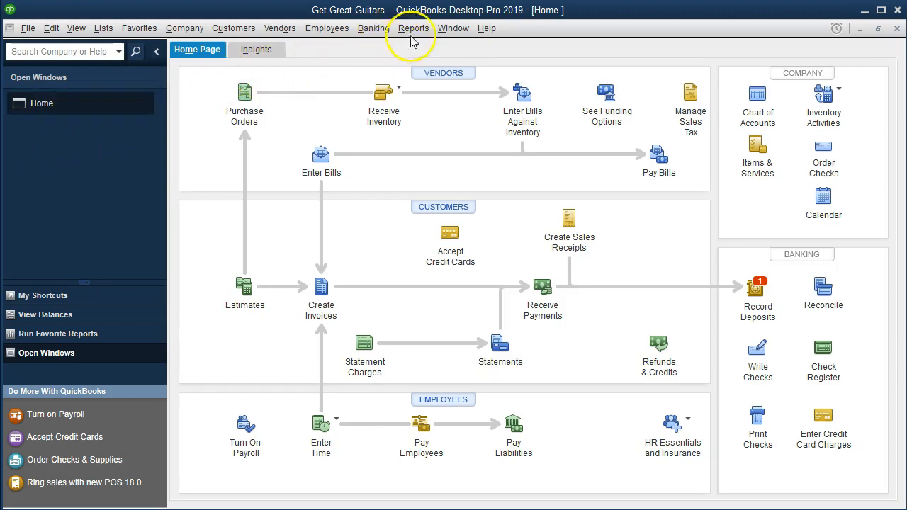
{"action": "left_click", "coordinate": [414, 28]}
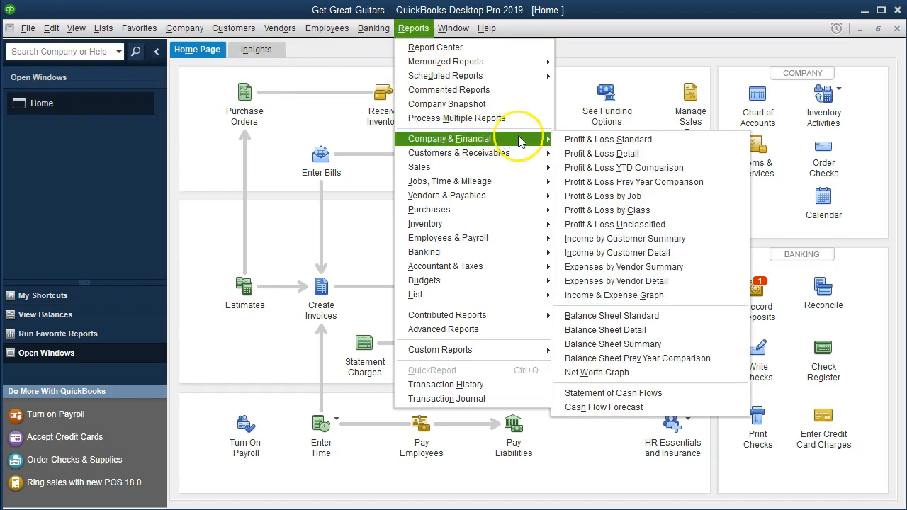
{"action": "mouse_move", "coordinate": [613, 295]}
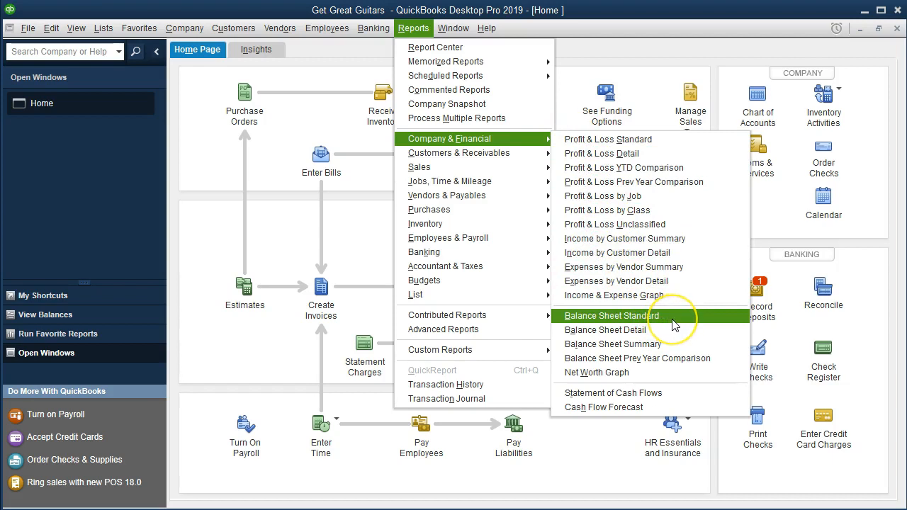
{"action": "left_click", "coordinate": [611, 315]}
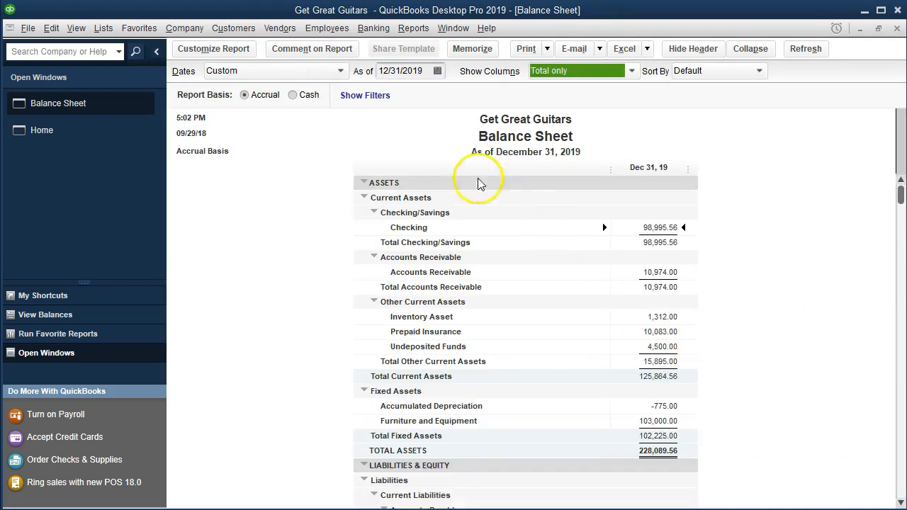
{"action": "mouse_move", "coordinate": [416, 99]}
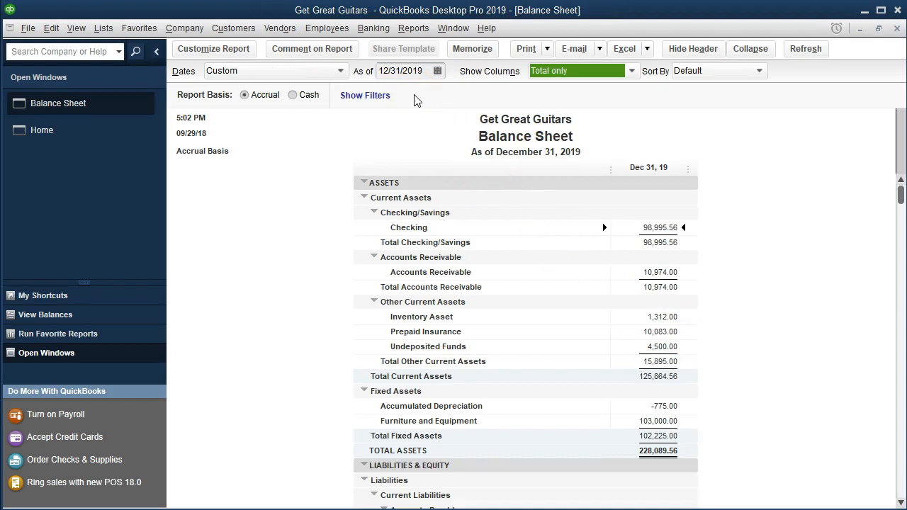
{"action": "mouse_move", "coordinate": [244, 198]}
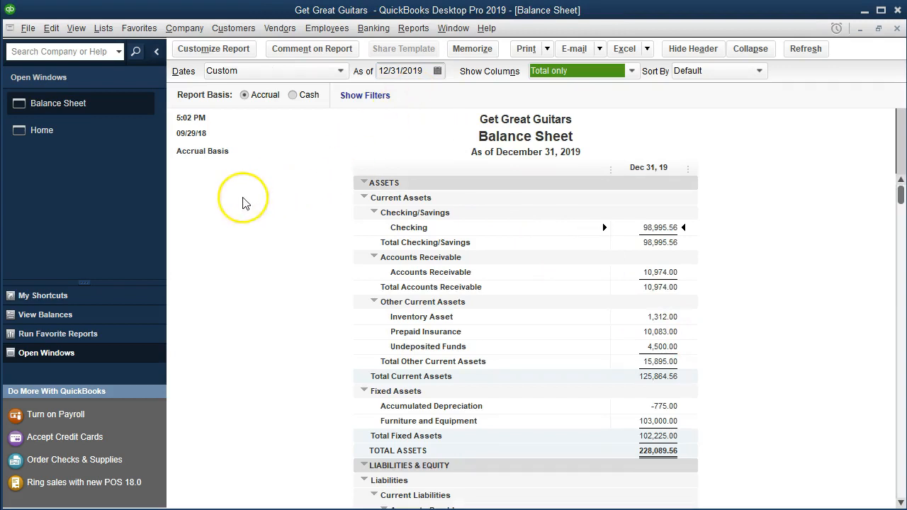
{"action": "mouse_move", "coordinate": [229, 131]}
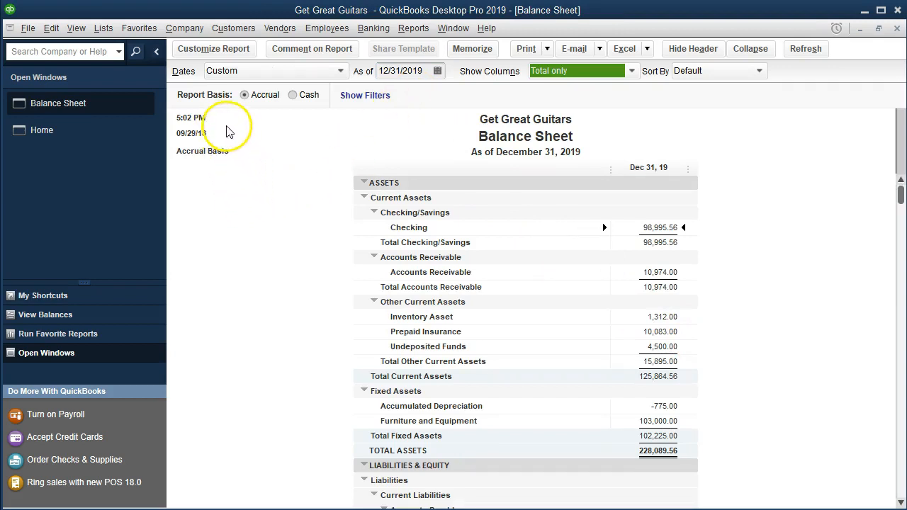
{"action": "mouse_move", "coordinate": [229, 132]}
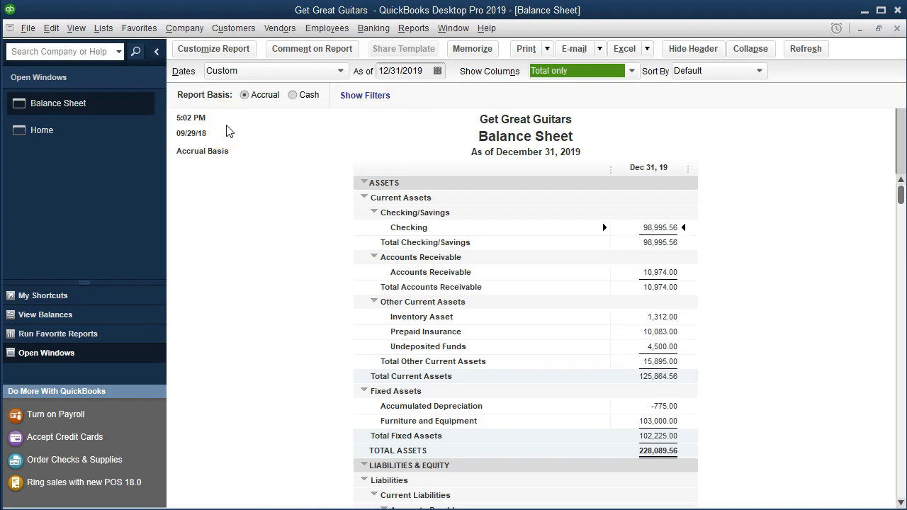
{"action": "mouse_move", "coordinate": [223, 126]}
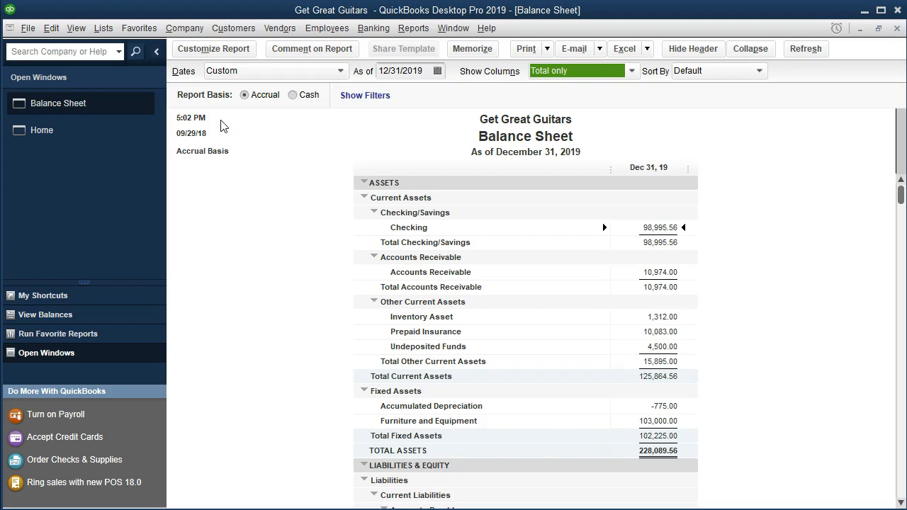
{"action": "mouse_move", "coordinate": [227, 177]}
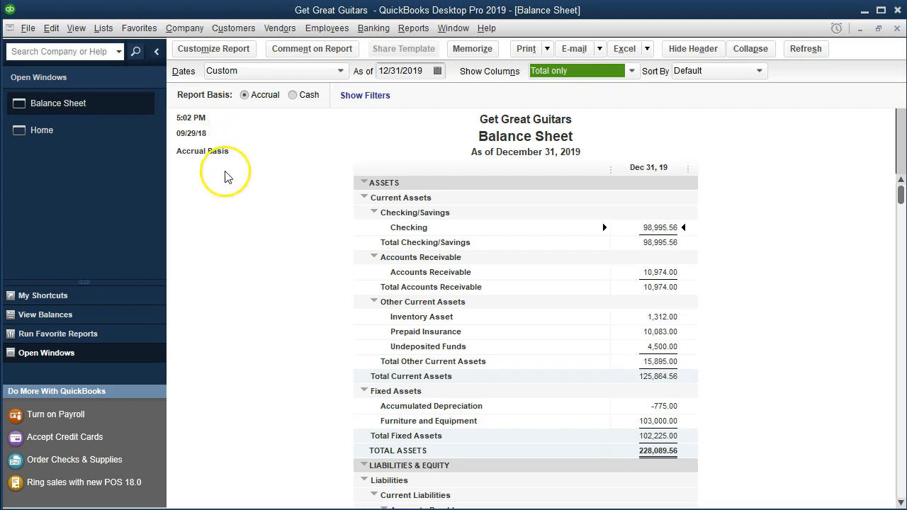
{"action": "mouse_move", "coordinate": [227, 174]}
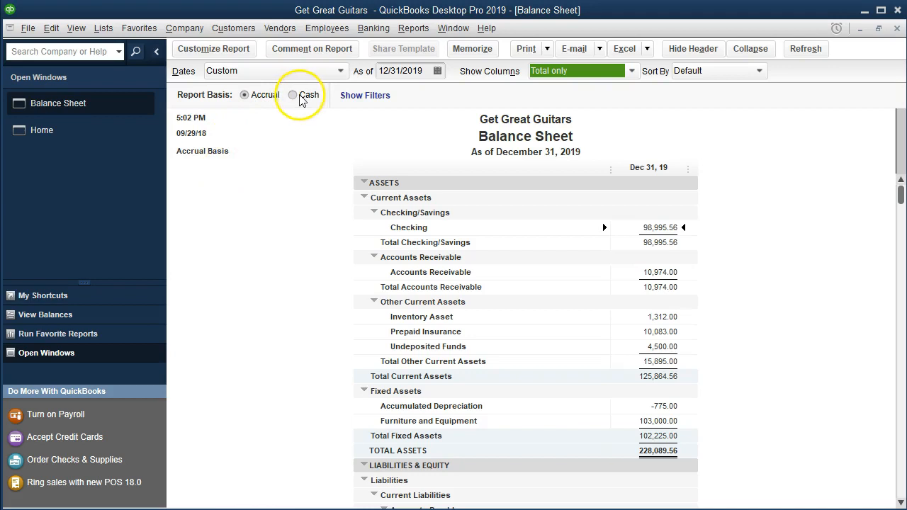
Switch the Balance Sheet to cash basis and back to accrual, then open its customisation settings.
{"action": "left_click", "coordinate": [292, 95]}
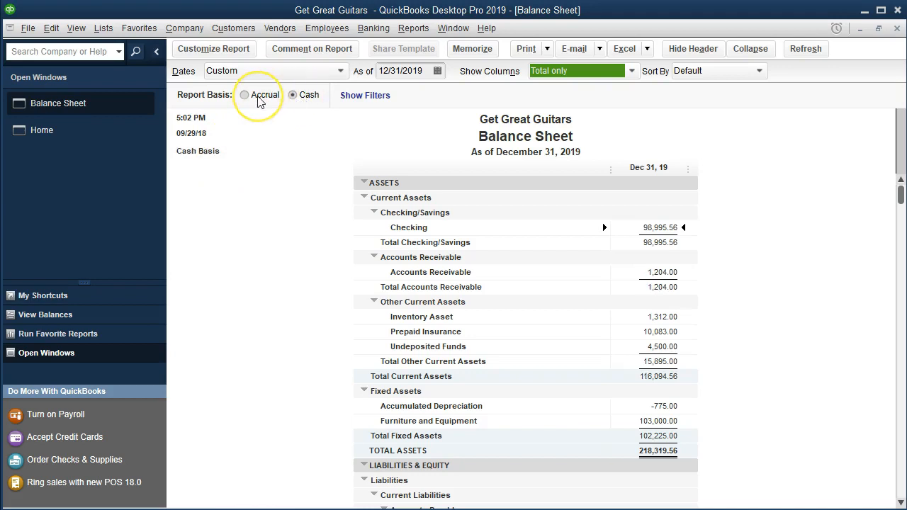
{"action": "mouse_move", "coordinate": [247, 108]}
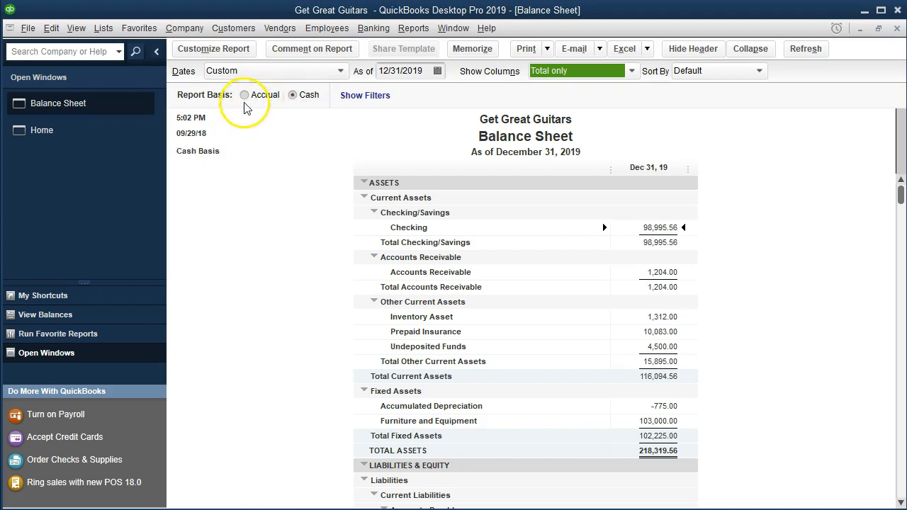
{"action": "left_click", "coordinate": [244, 94]}
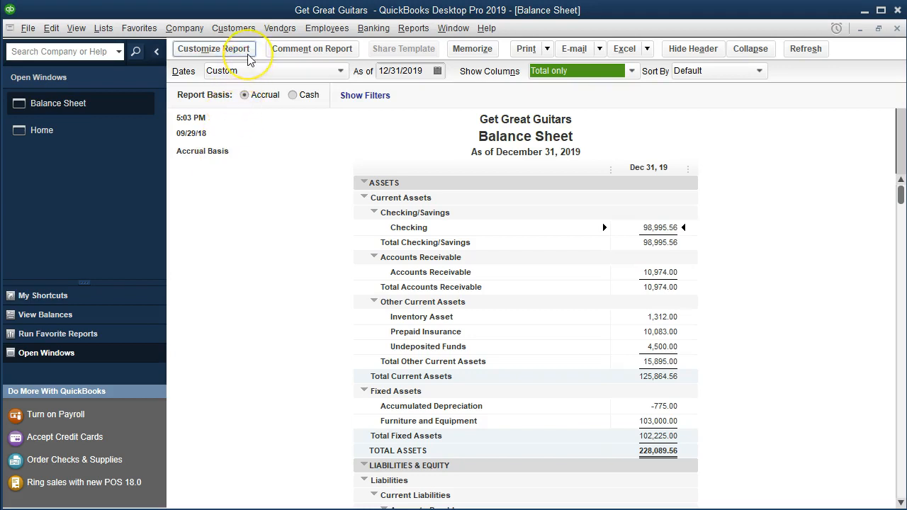
{"action": "left_click", "coordinate": [213, 49]}
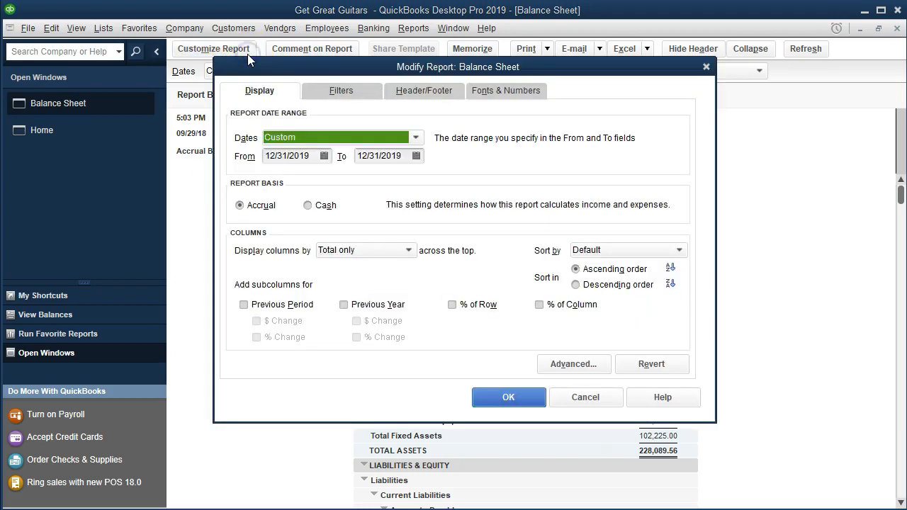
{"action": "mouse_move", "coordinate": [403, 97]}
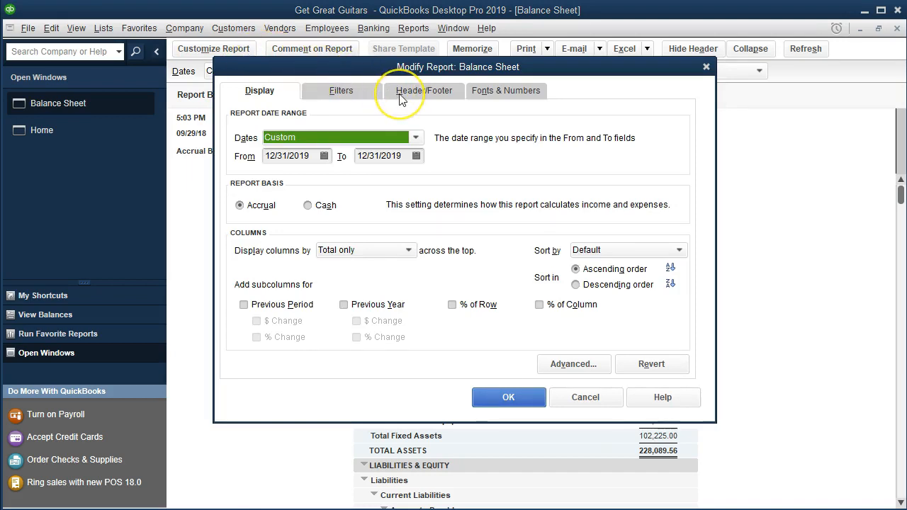
{"action": "left_click", "coordinate": [424, 91]}
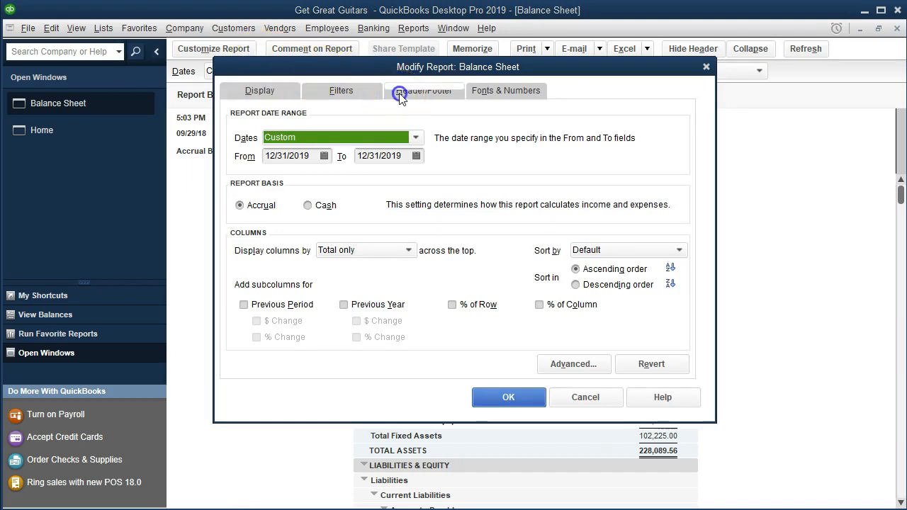
Clear Date Prepared, Time Prepared and Report Basis in the header/footer settings and apply.
{"action": "left_click", "coordinate": [424, 90]}
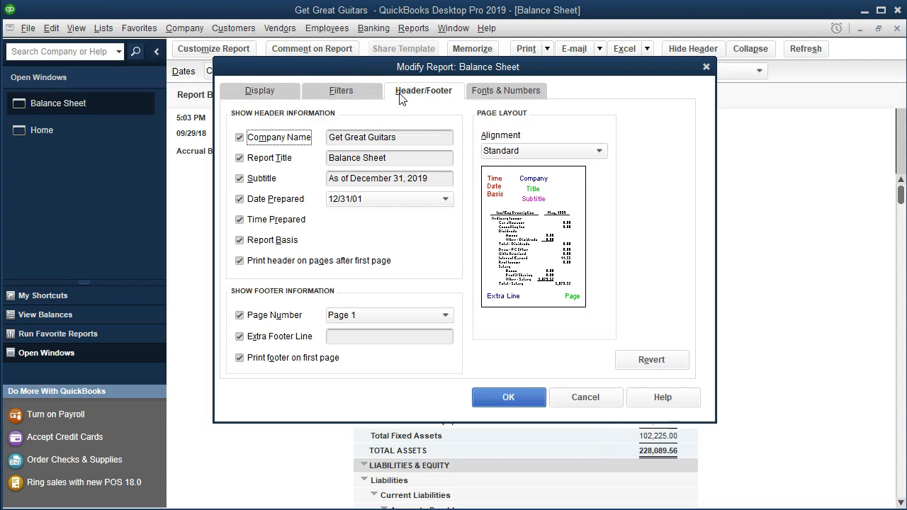
{"action": "mouse_move", "coordinate": [313, 146]}
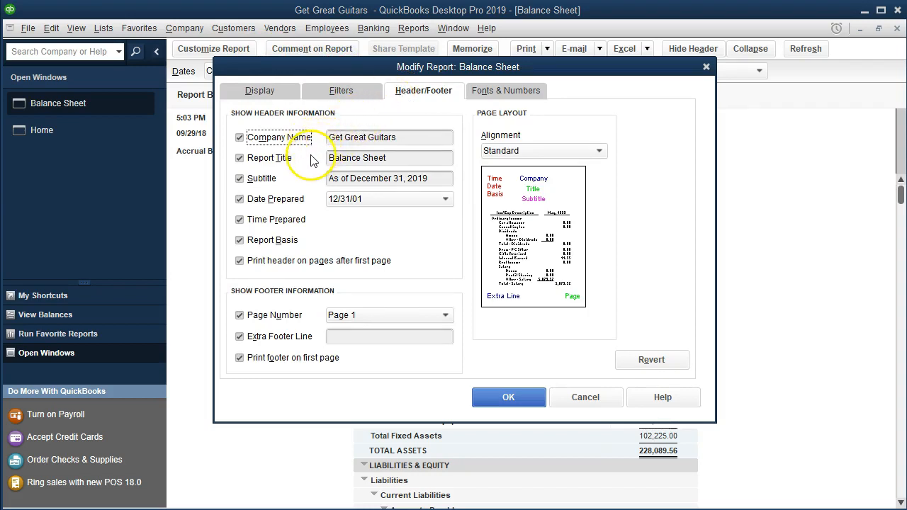
{"action": "mouse_move", "coordinate": [294, 185]}
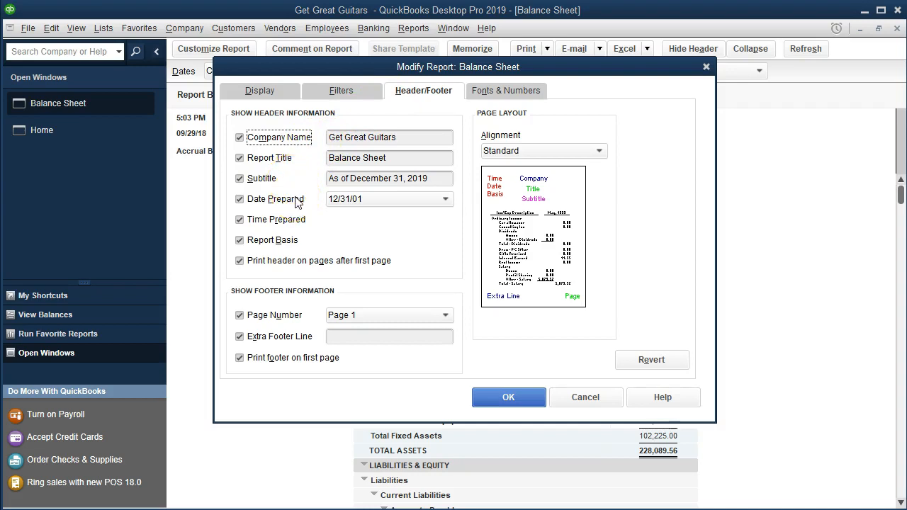
{"action": "mouse_move", "coordinate": [308, 209]}
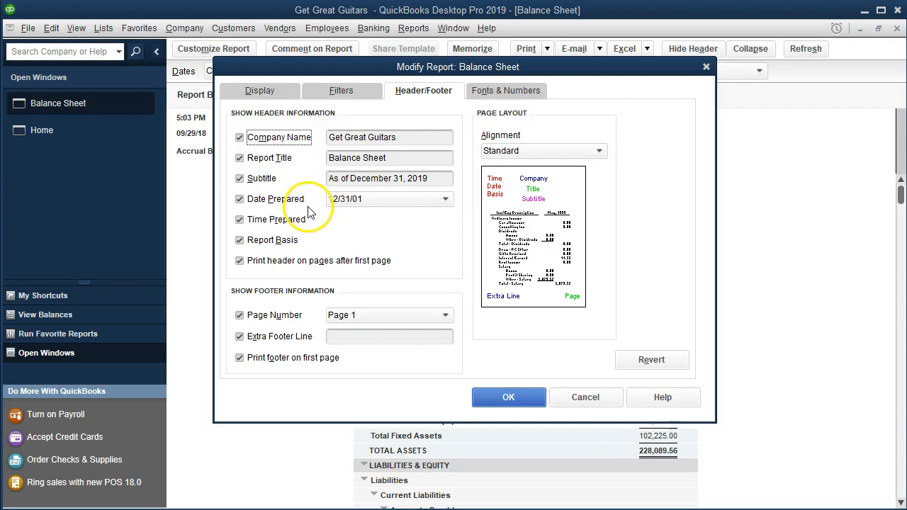
{"action": "left_click", "coordinate": [239, 200]}
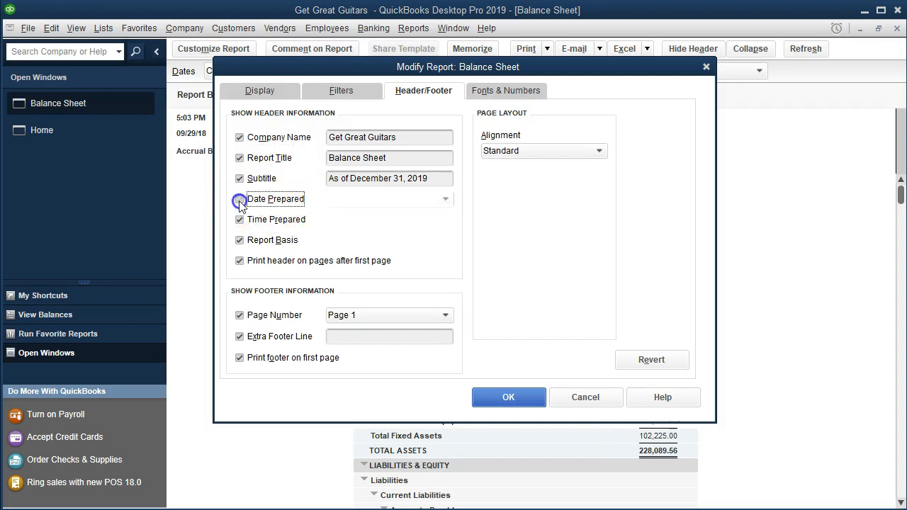
{"action": "left_click", "coordinate": [240, 219]}
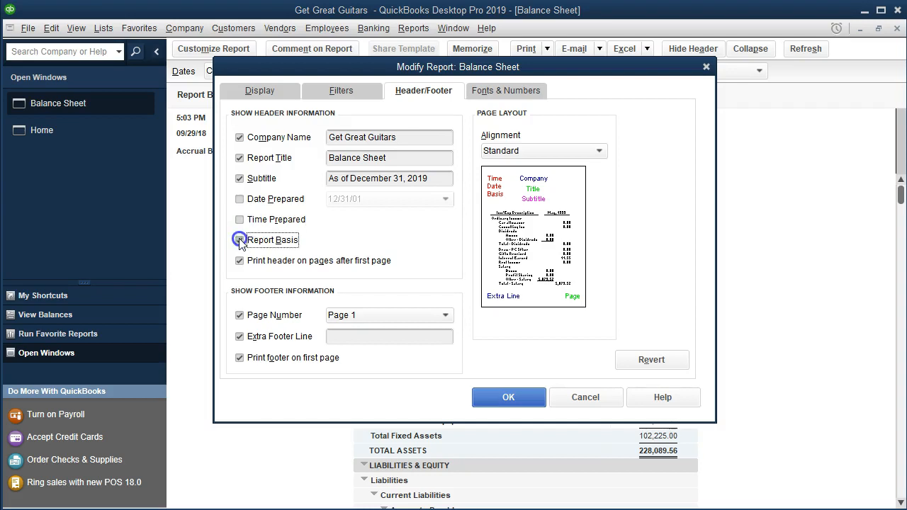
{"action": "left_click", "coordinate": [240, 239]}
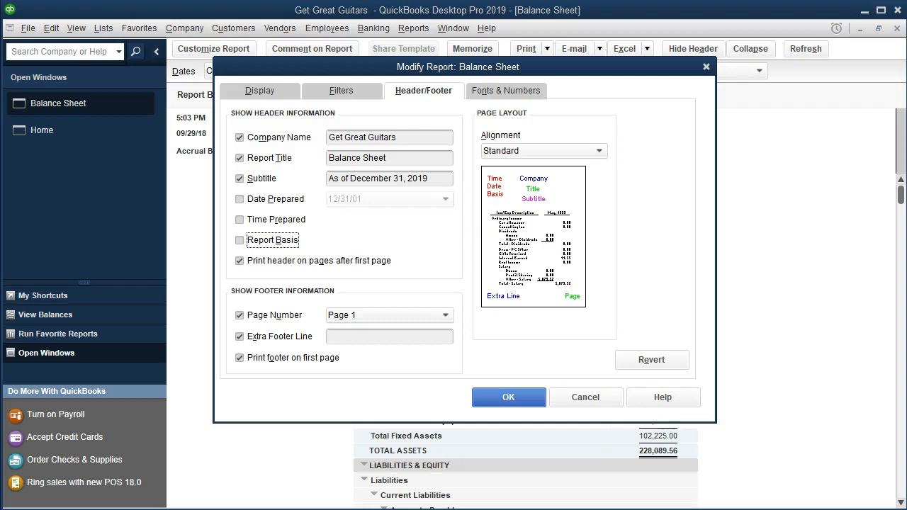
{"action": "mouse_move", "coordinate": [273, 257]}
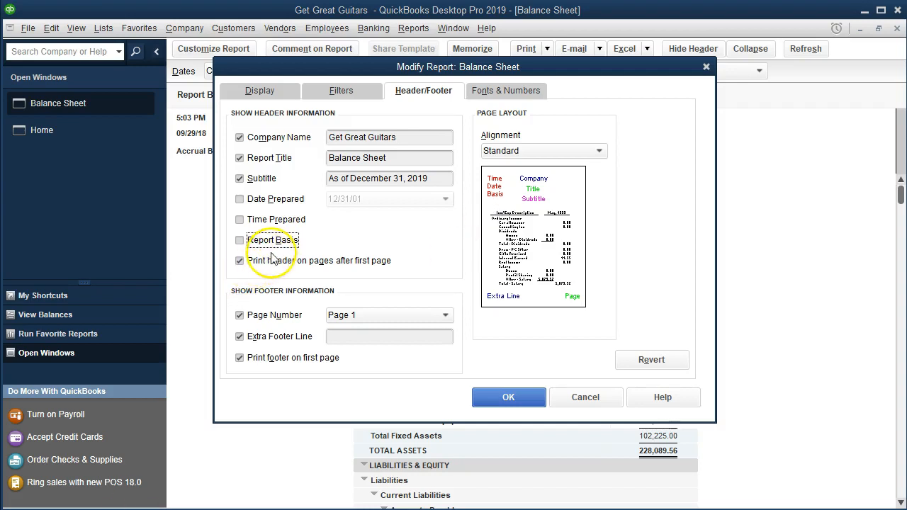
{"action": "mouse_move", "coordinate": [414, 113]}
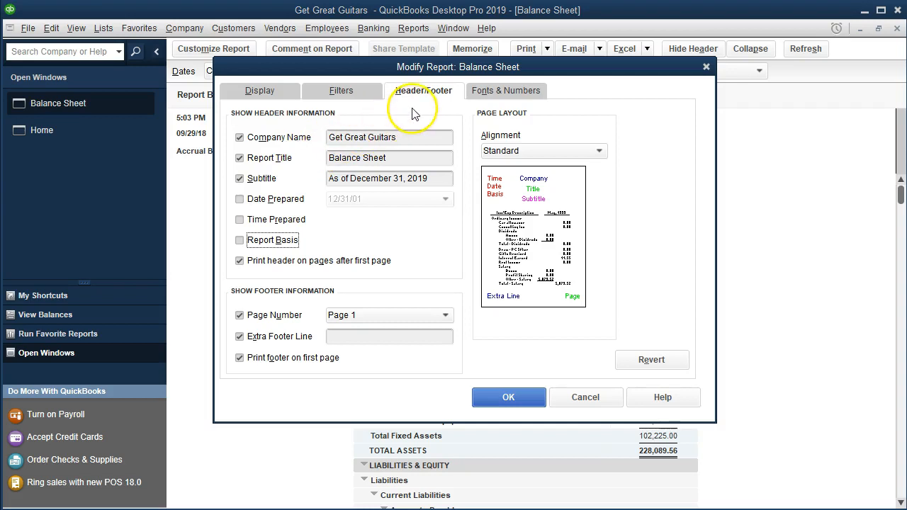
{"action": "mouse_move", "coordinate": [386, 130]}
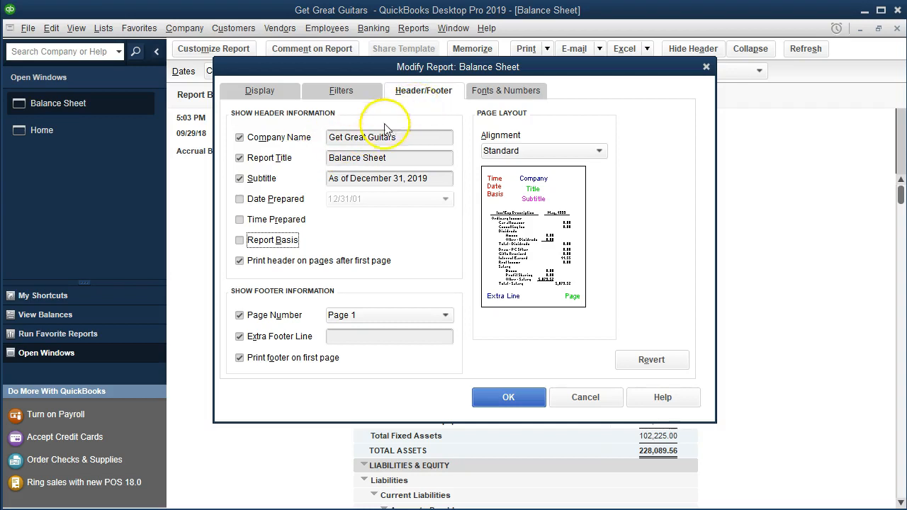
{"action": "mouse_move", "coordinate": [301, 240]}
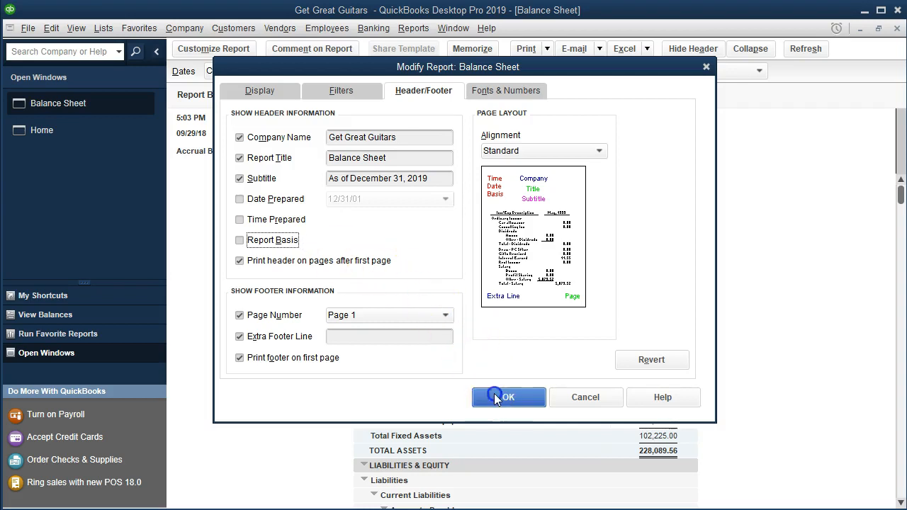
{"action": "left_click", "coordinate": [508, 397]}
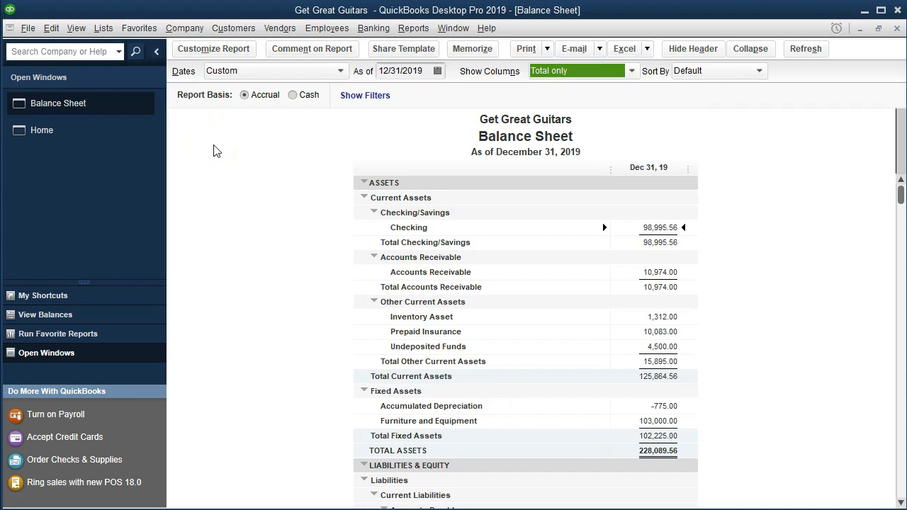